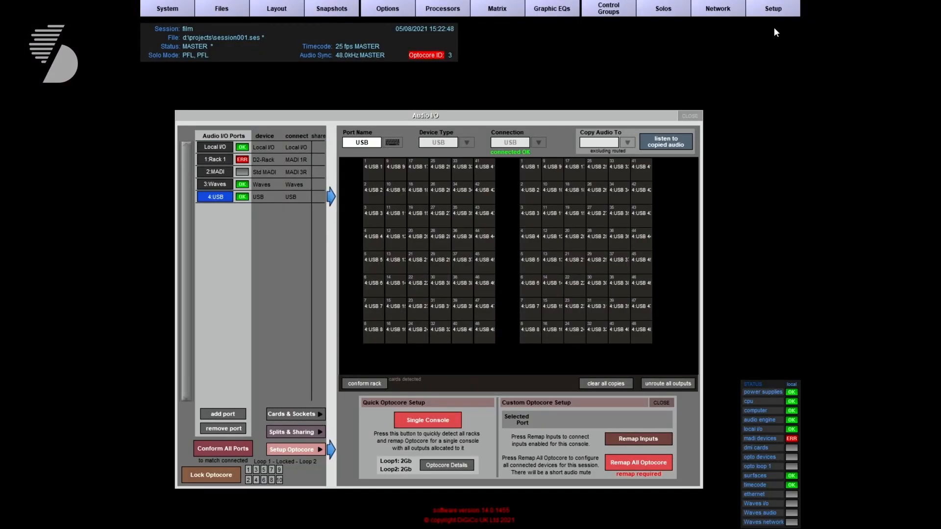
# Close the Audio I/O port window and open the Copy Audio routing matrix from Setup.
pyautogui.click(772, 9)
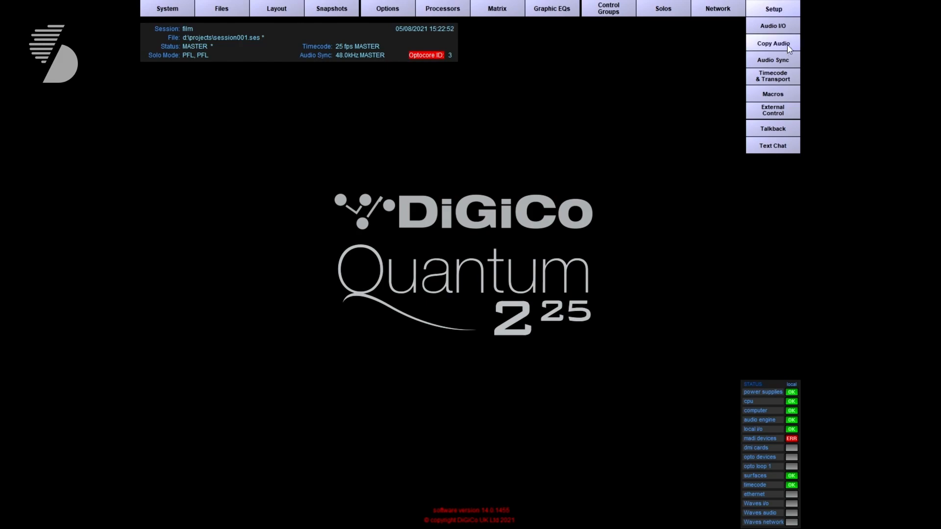
pyautogui.click(772, 43)
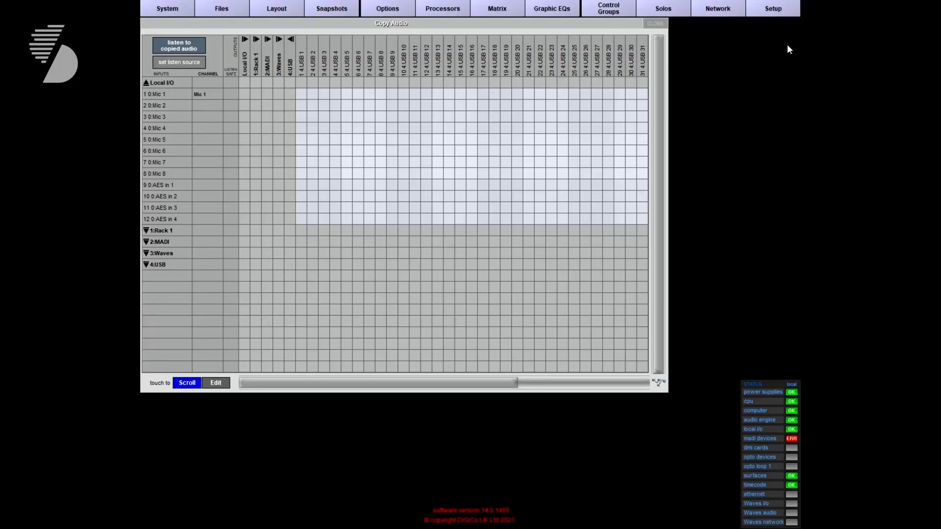